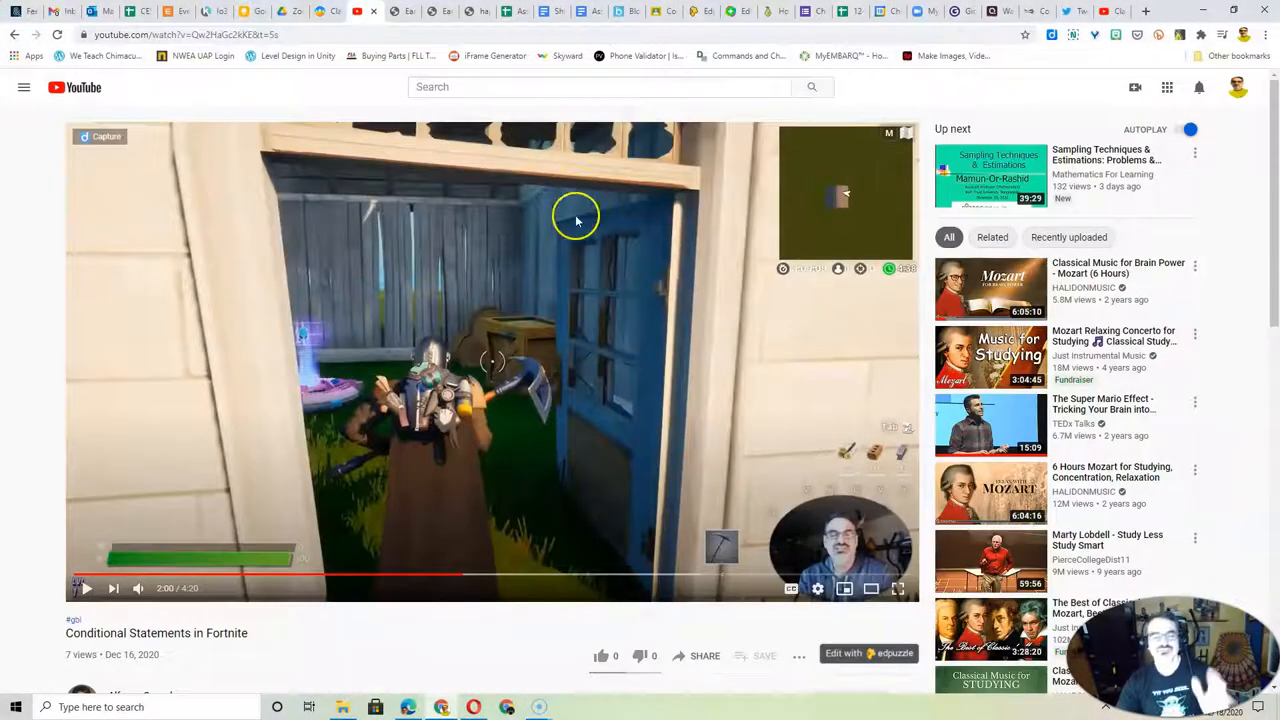
mouse_move(578, 283)
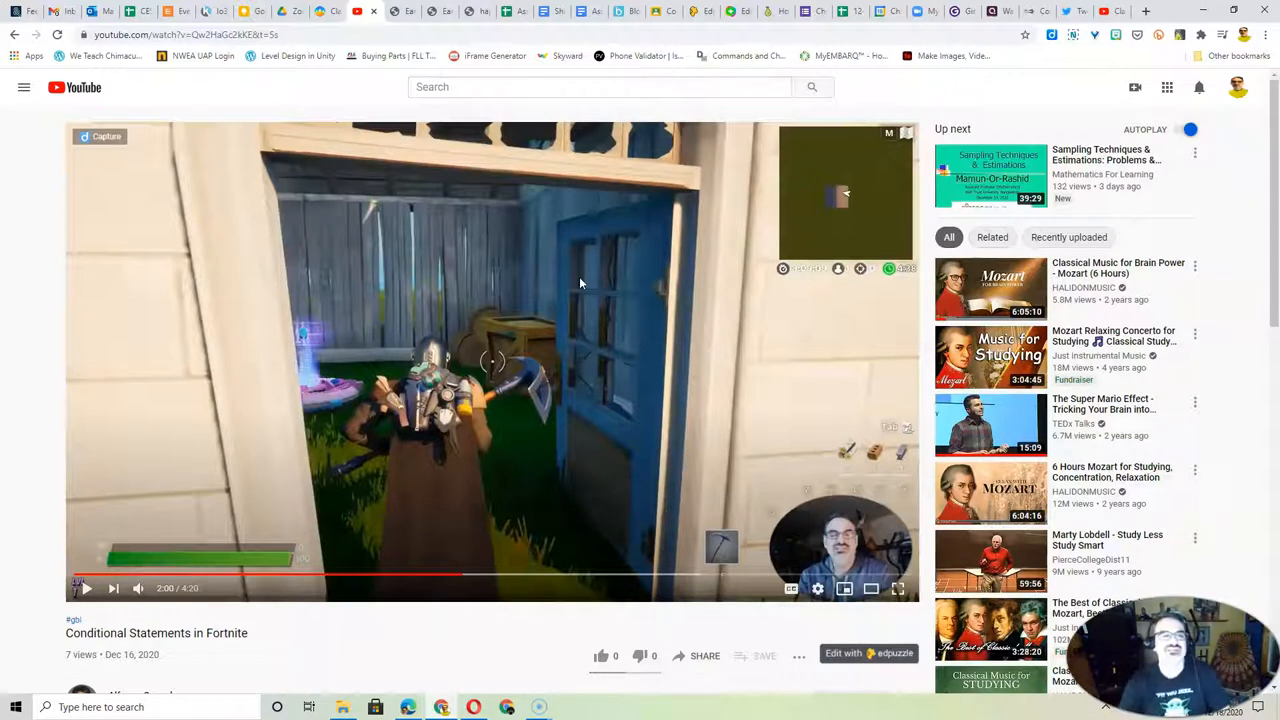
Reveal a Riders of Vay event: a player sings the alphabet backwards for 250 XP
left_click(325, 11)
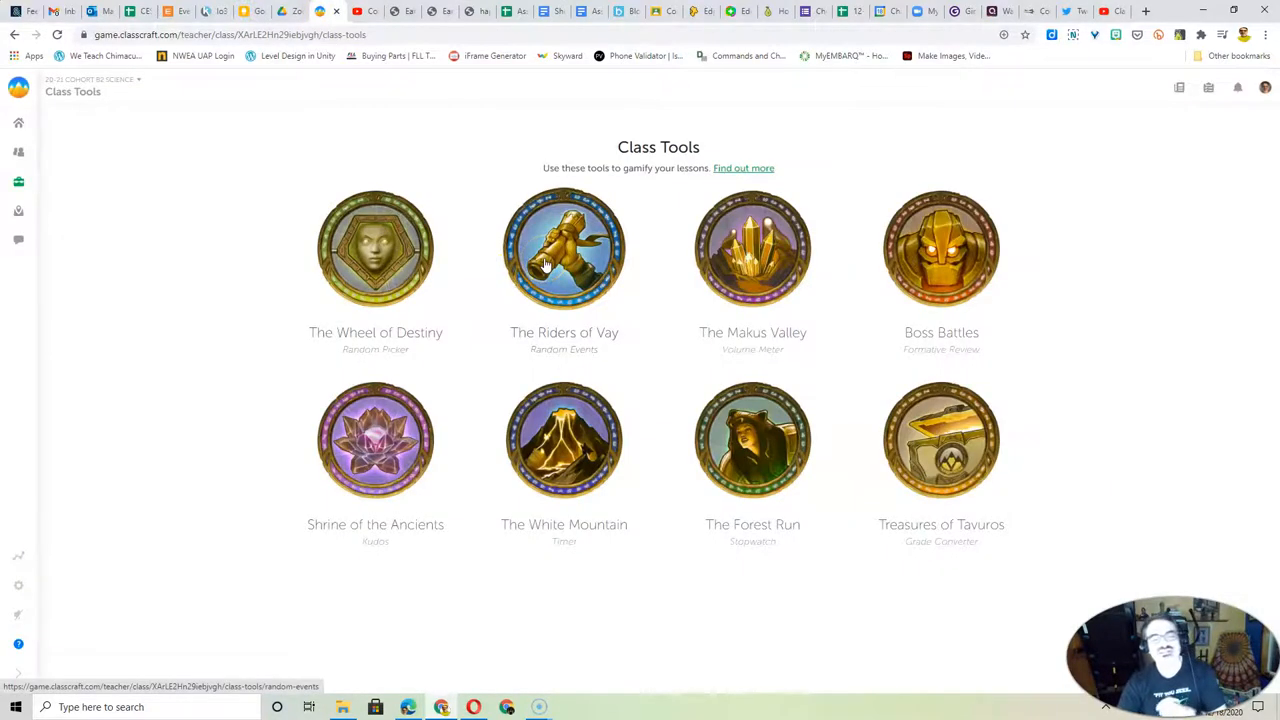
left_click(564, 248)
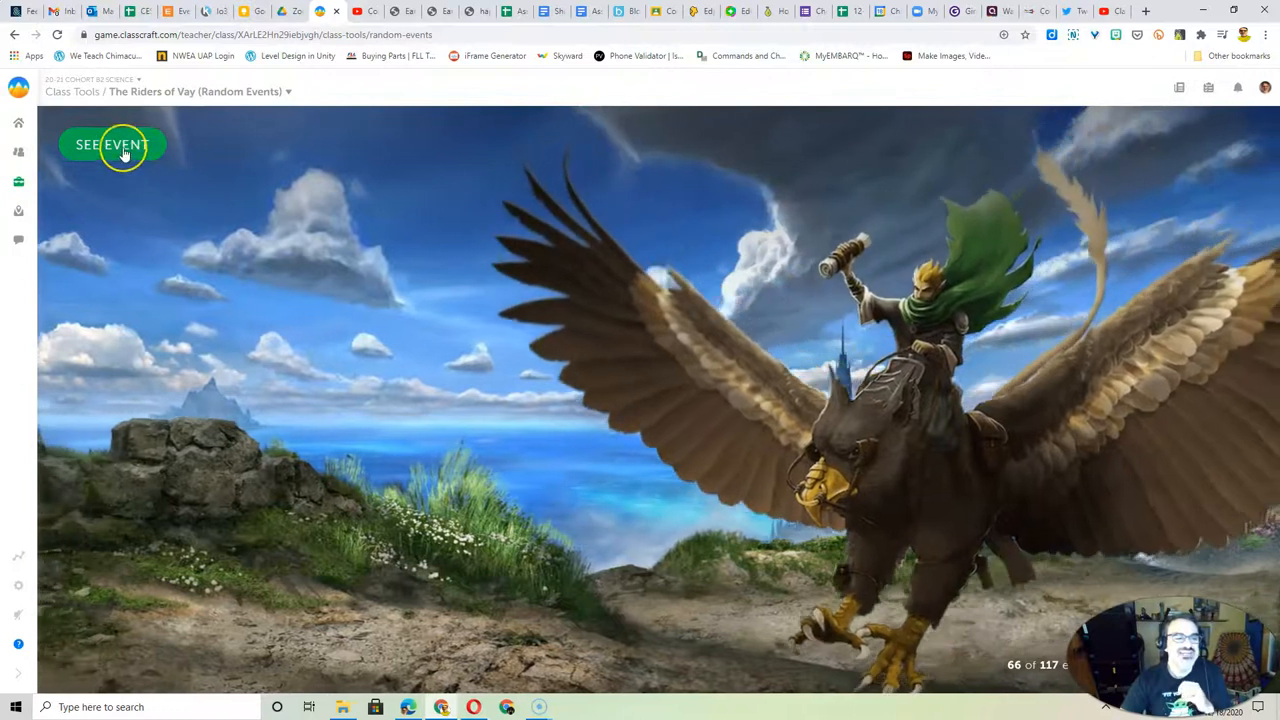
left_click(111, 144)
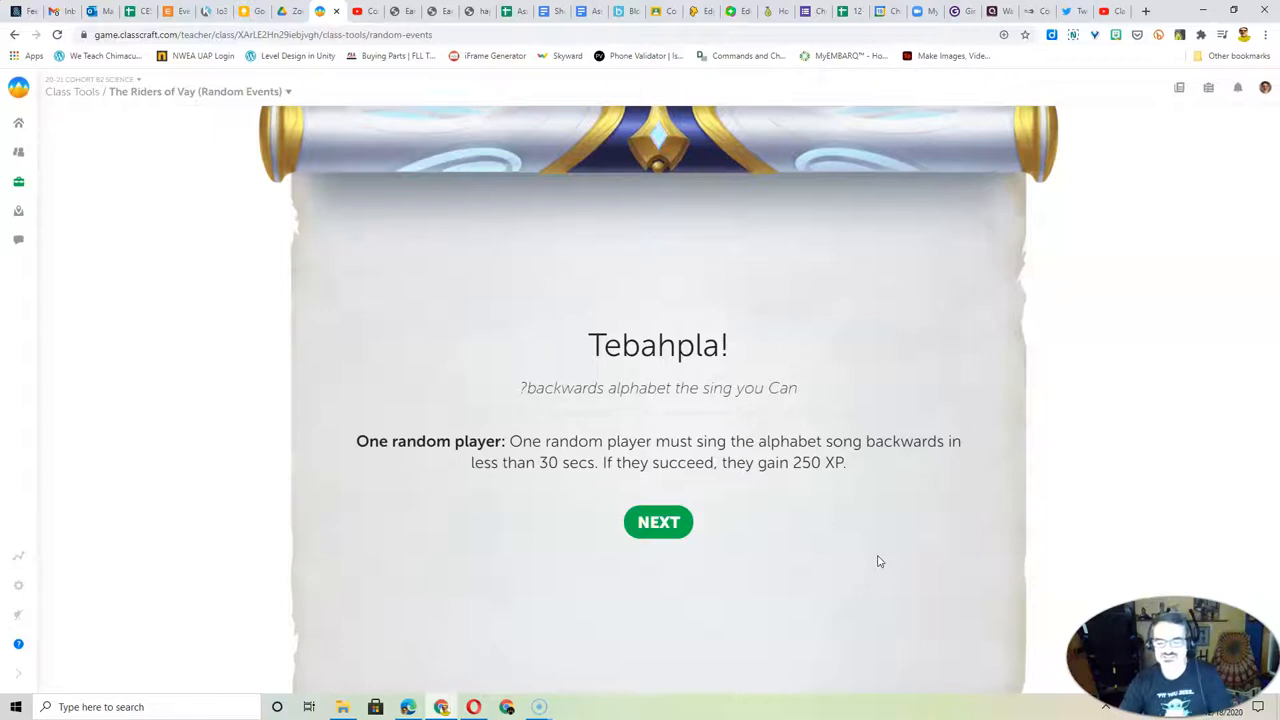
Advance the event scroll so it lands on a level 6 Guardian player
left_click(658, 521)
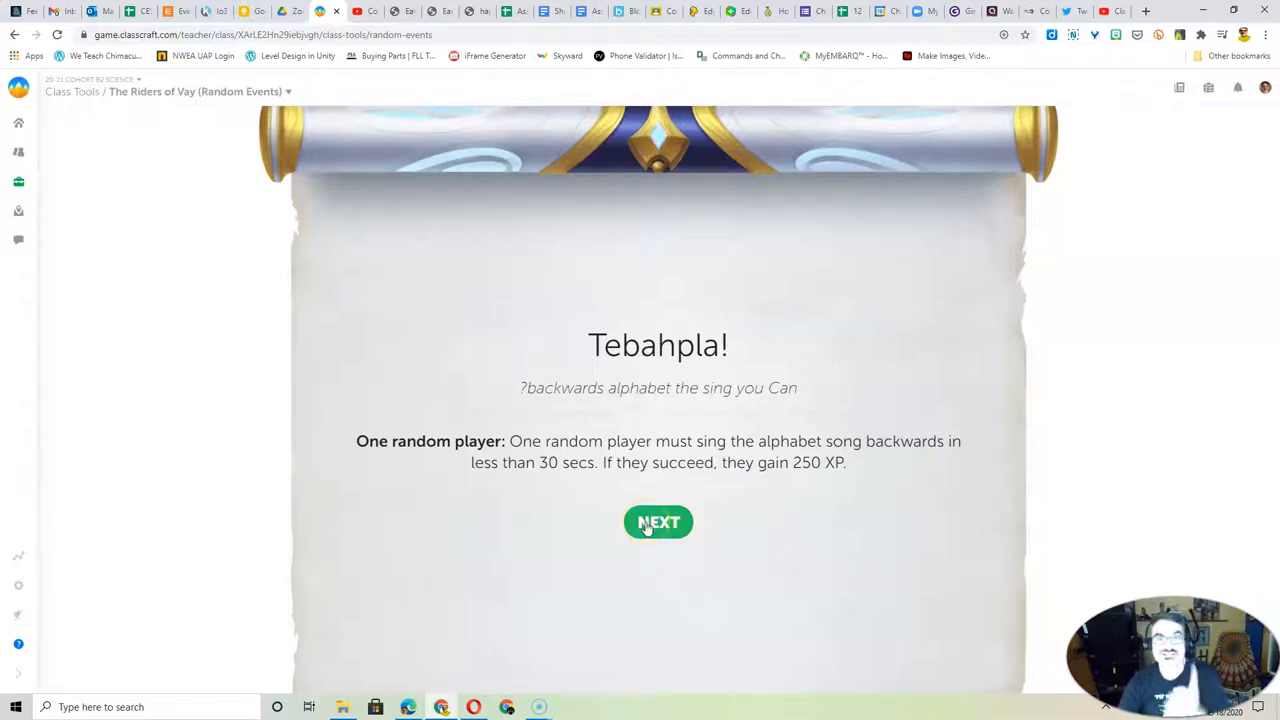
left_click(658, 521)
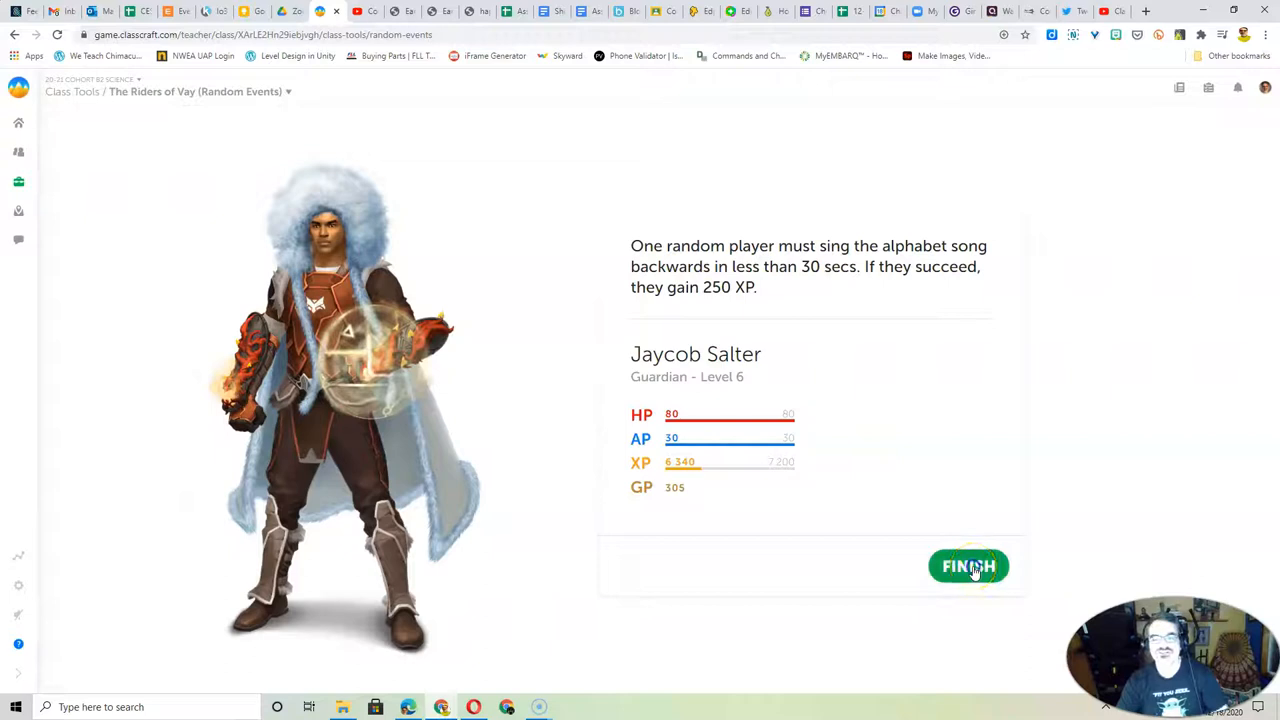
Finish the Classcraft event and show the Earth-rising-over-the-Moon photo tab
left_click(968, 566)
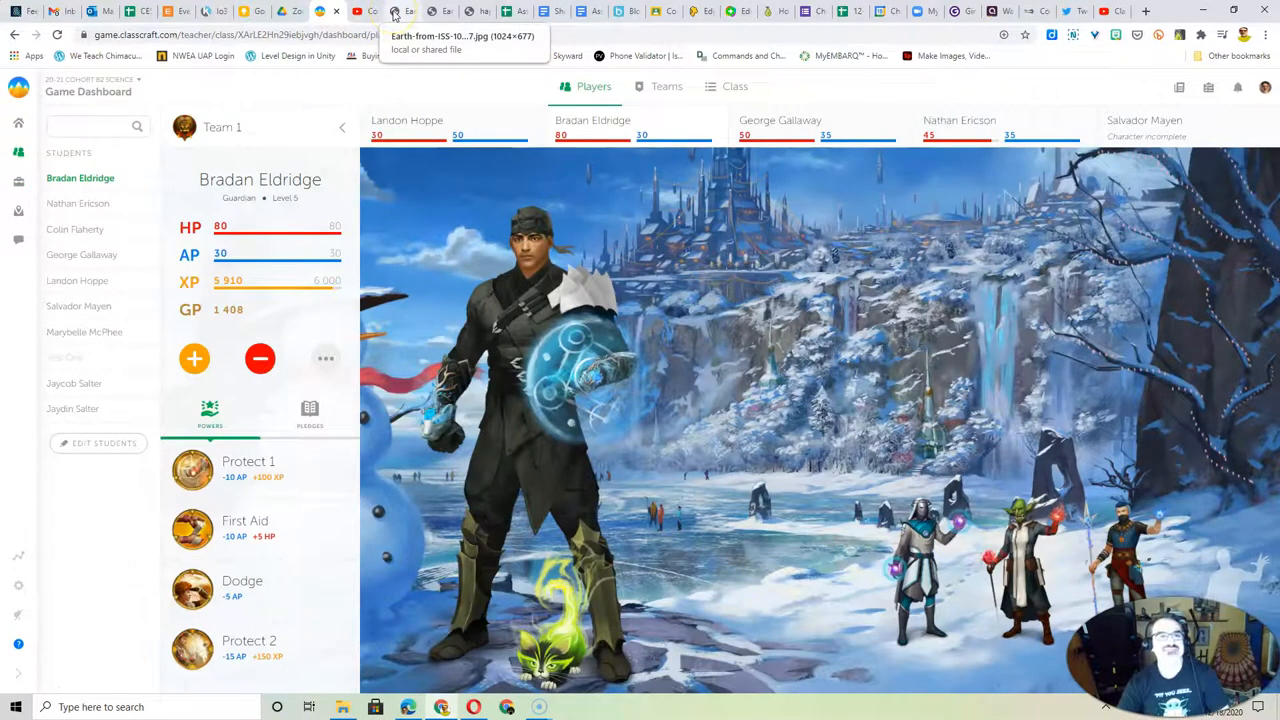
left_click(389, 11)
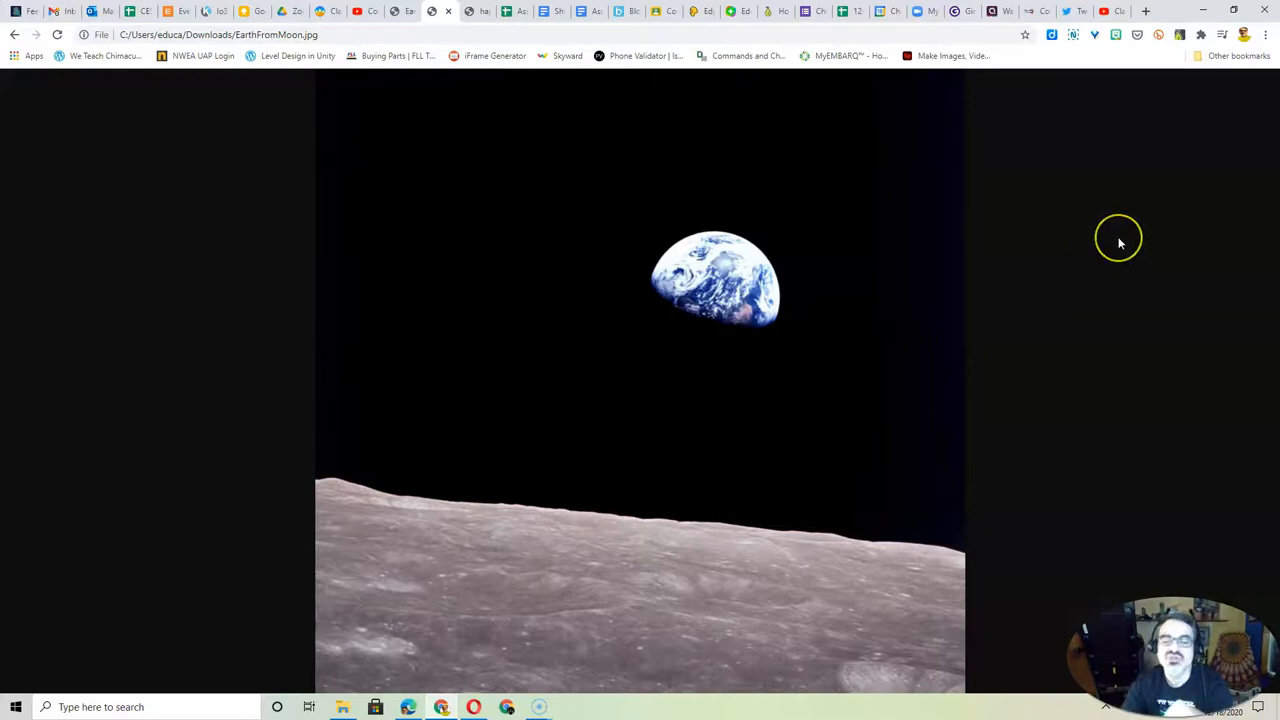
mouse_move(608, 155)
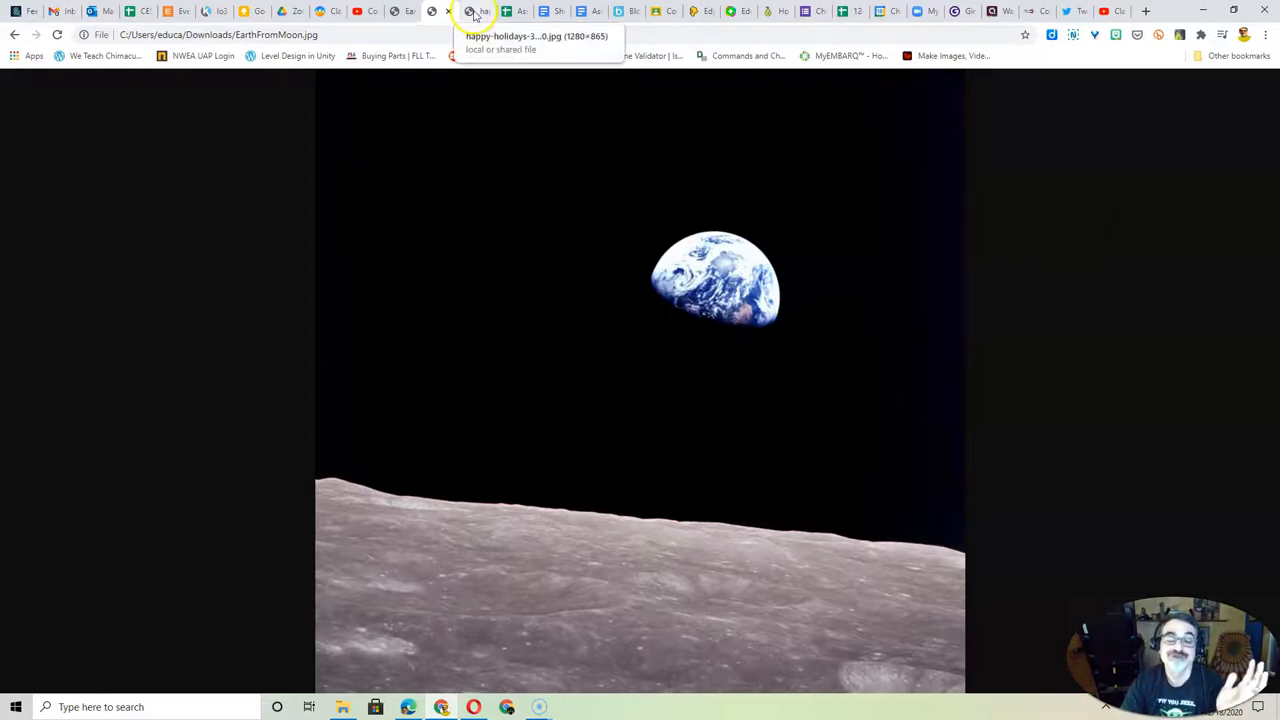
Switch to the happy-holidays tab showing the wreath image
left_click(480, 11)
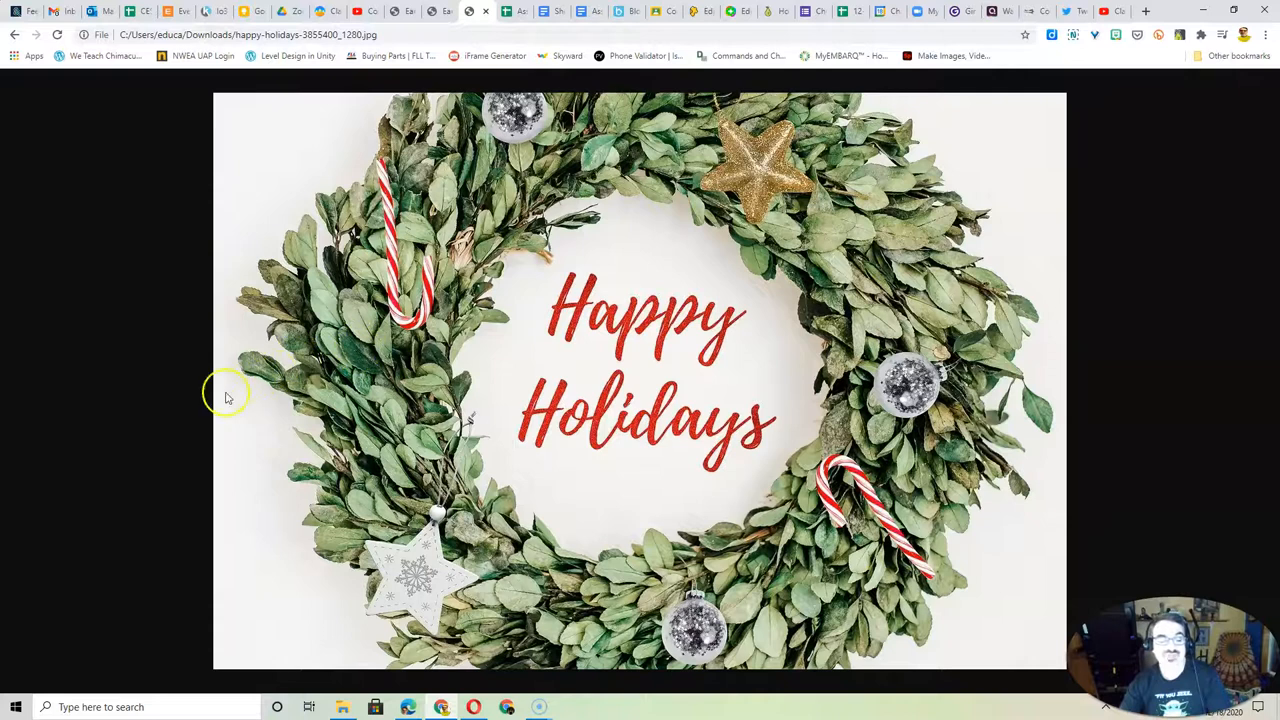
mouse_move(25, 690)
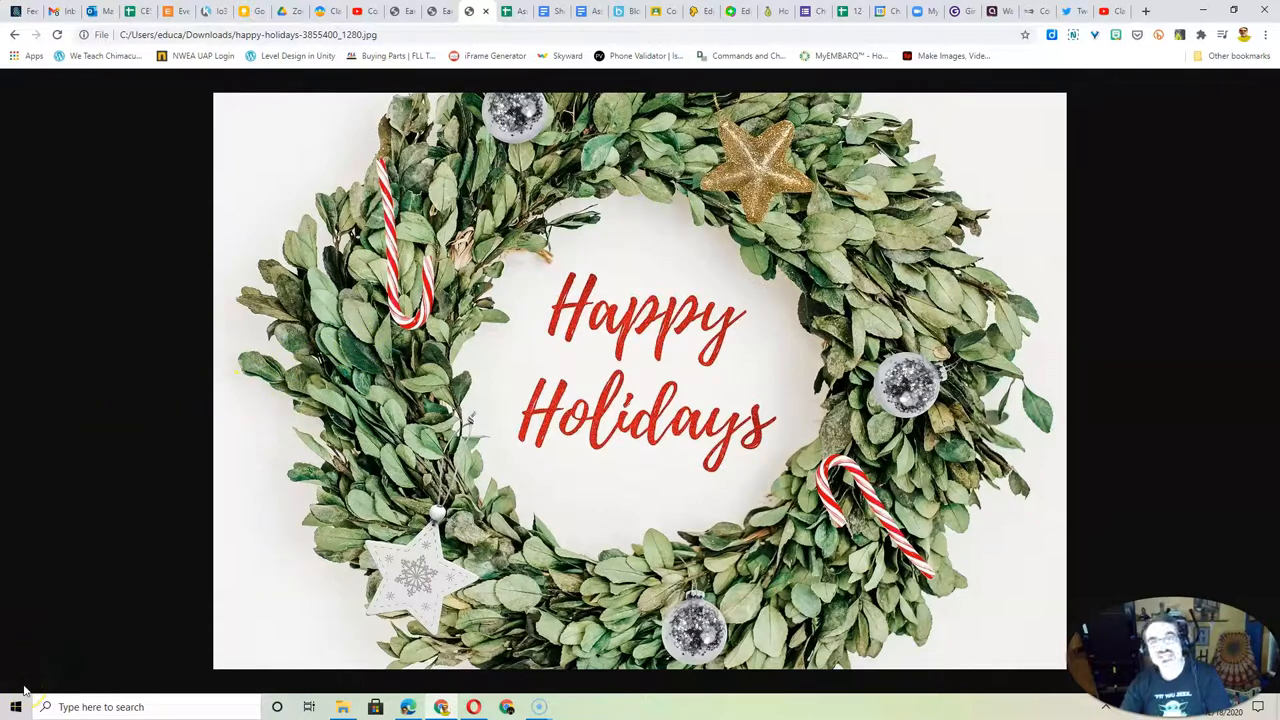